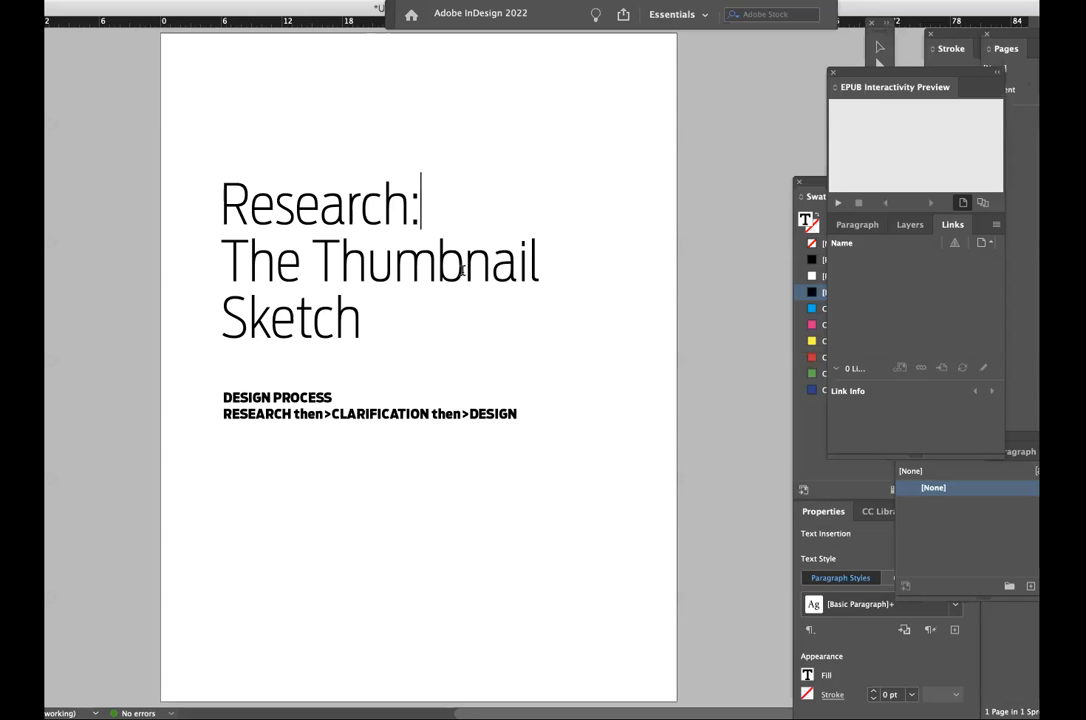
{"action": "mouse_move", "coordinate": [500, 172]}
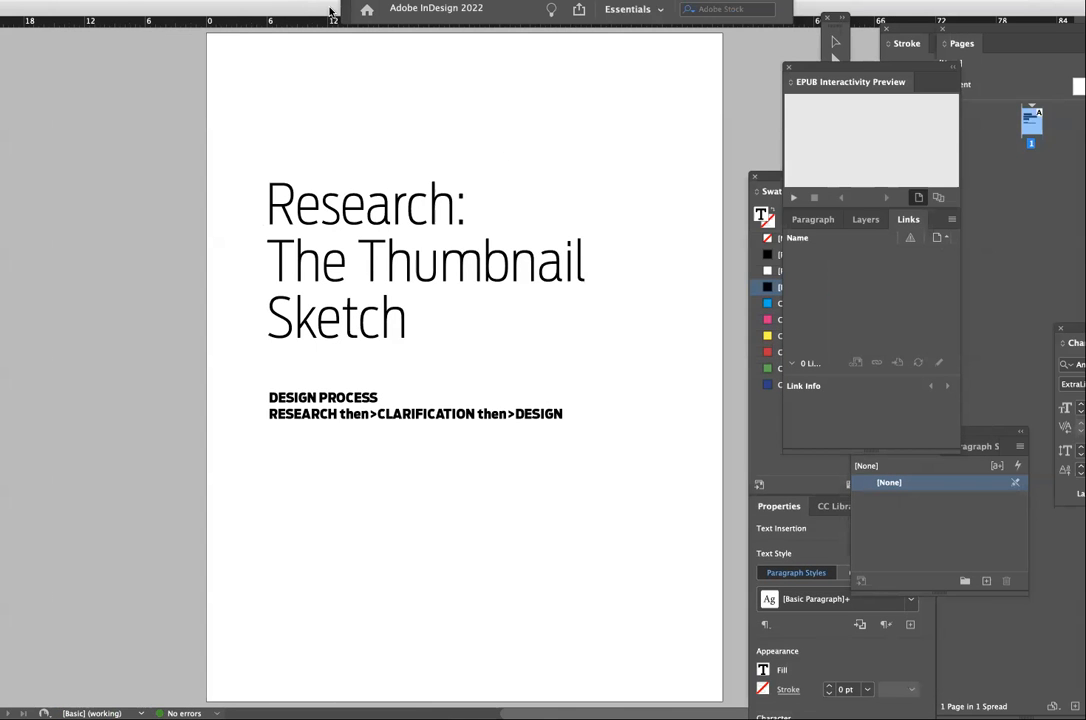
- Show the IMG_3293.HEIC photo of the Structure, Anger and Harmony ink thumbnail sheet in Preview
{"action": "left_click", "coordinate": [466, 204]}
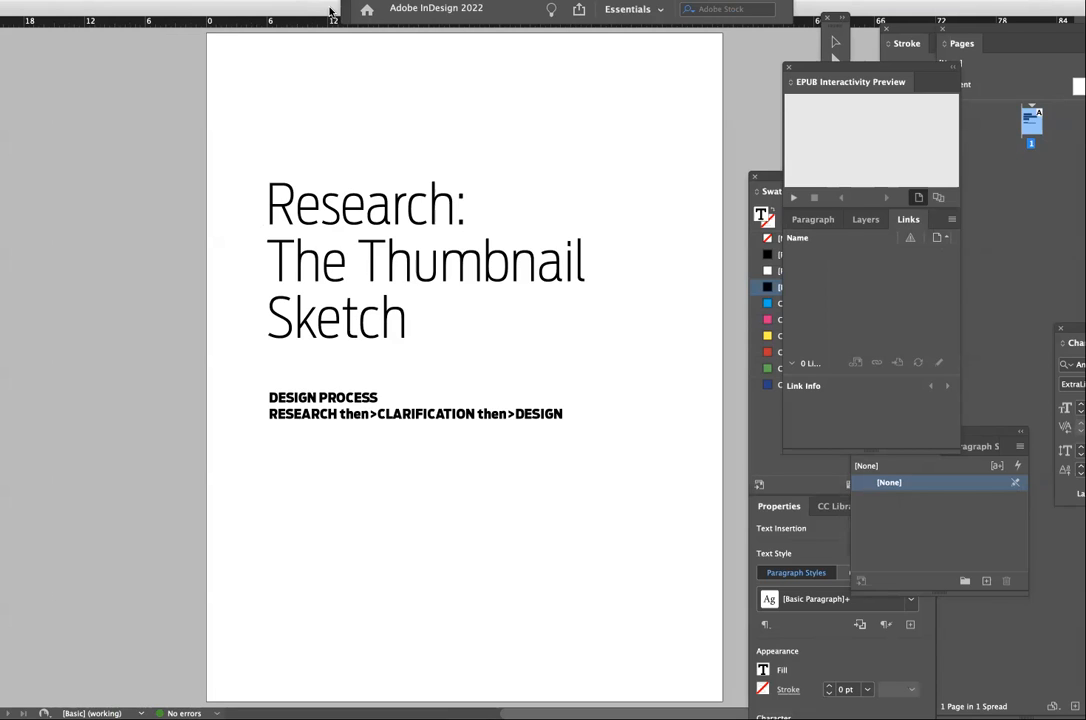
{"action": "left_click", "coordinate": [466, 204]}
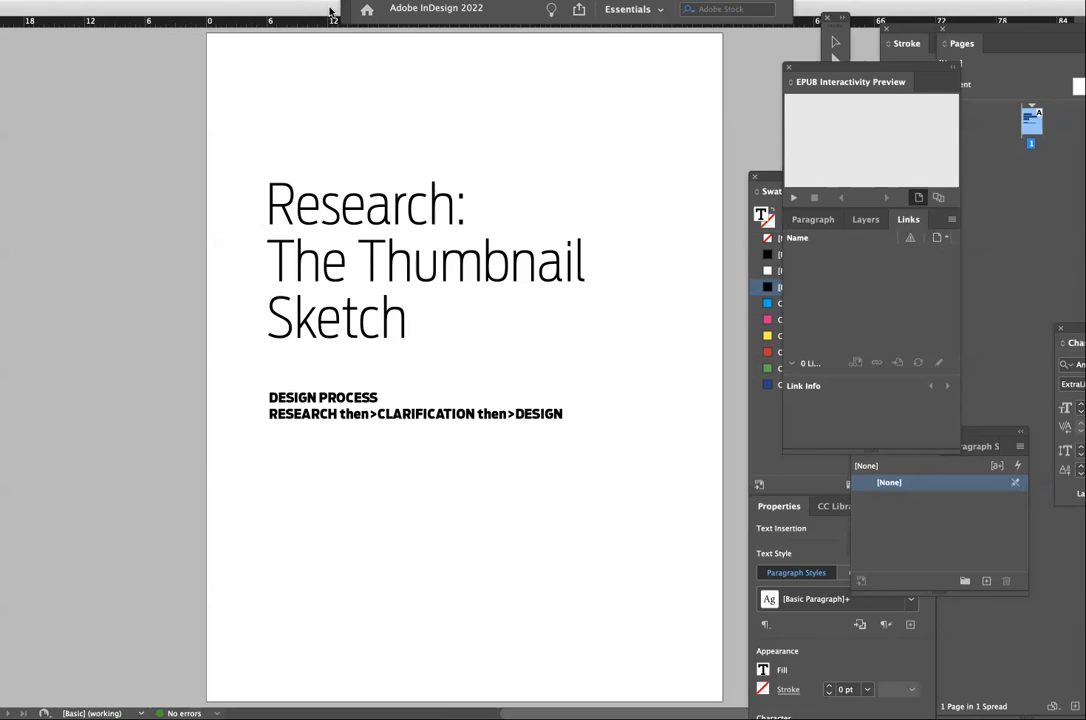
{"action": "left_click", "coordinate": [466, 200]}
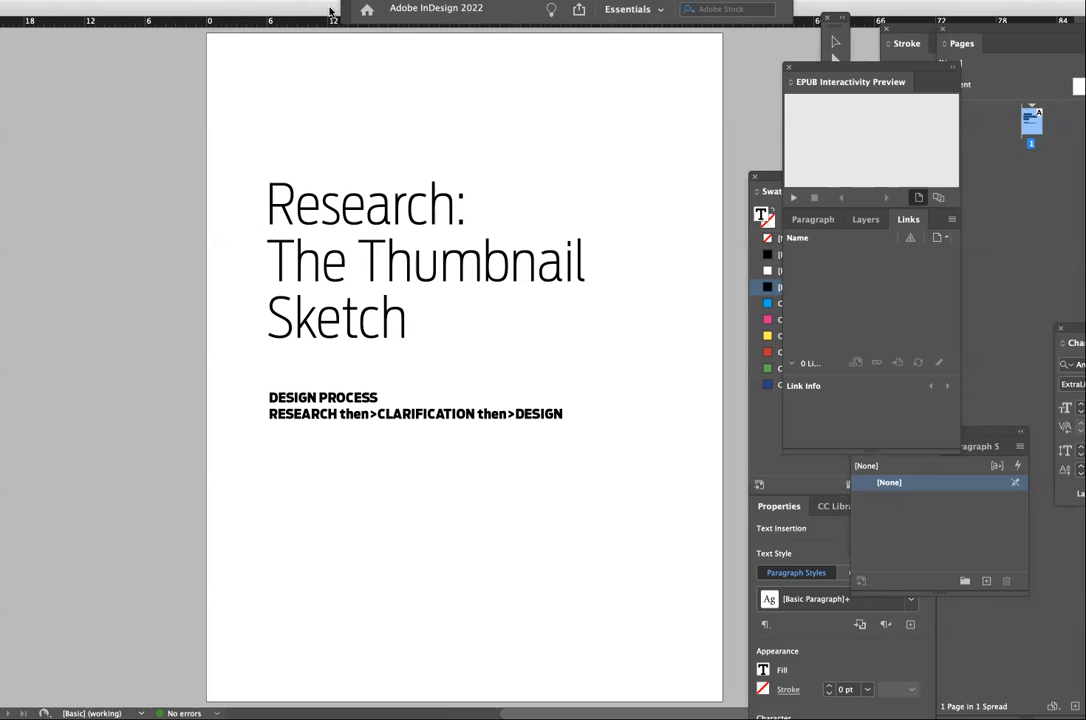
{"action": "left_click", "coordinate": [466, 204]}
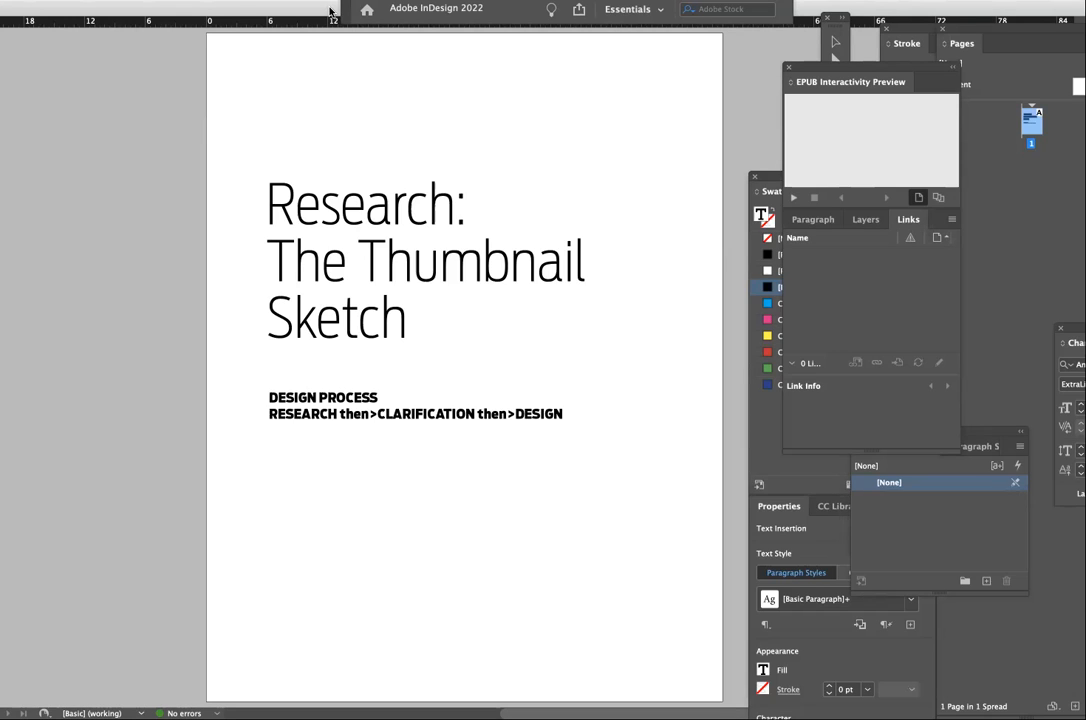
{"action": "left_click", "coordinate": [464, 204]}
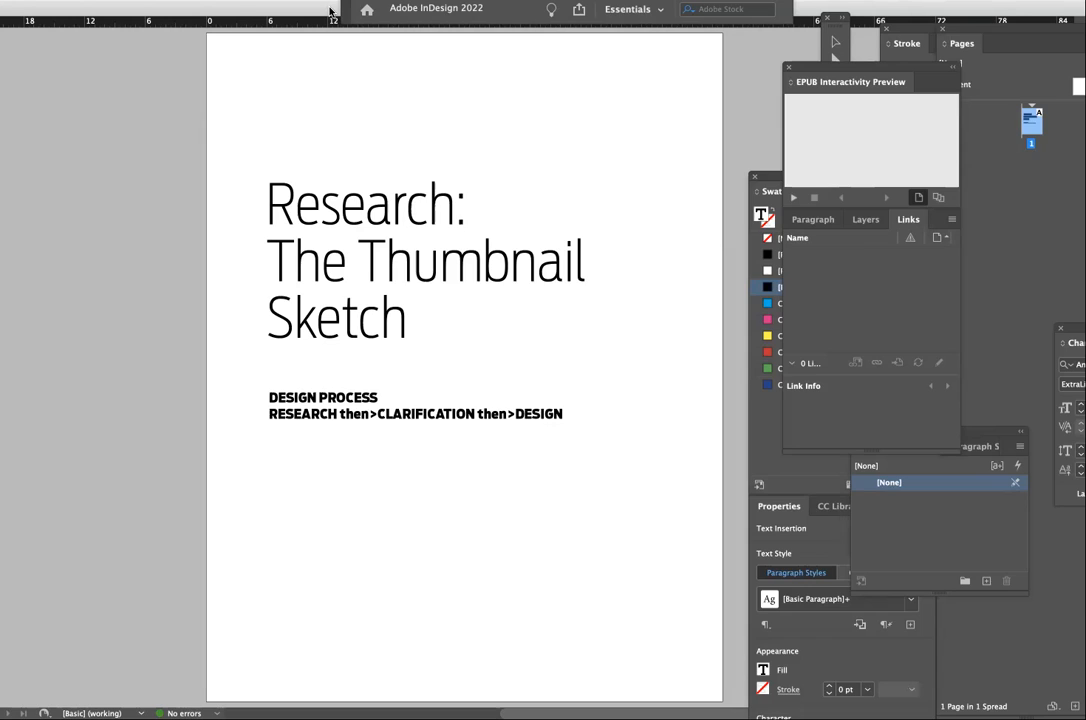
{"action": "left_click", "coordinate": [464, 204]}
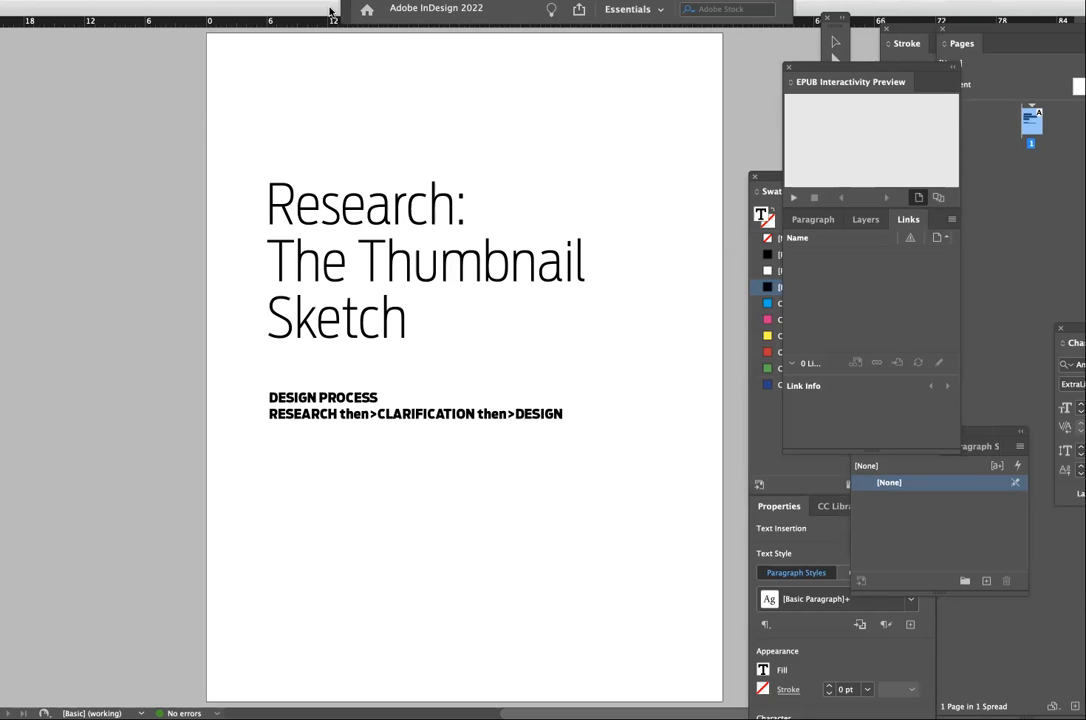
{"action": "left_click", "coordinate": [468, 200]}
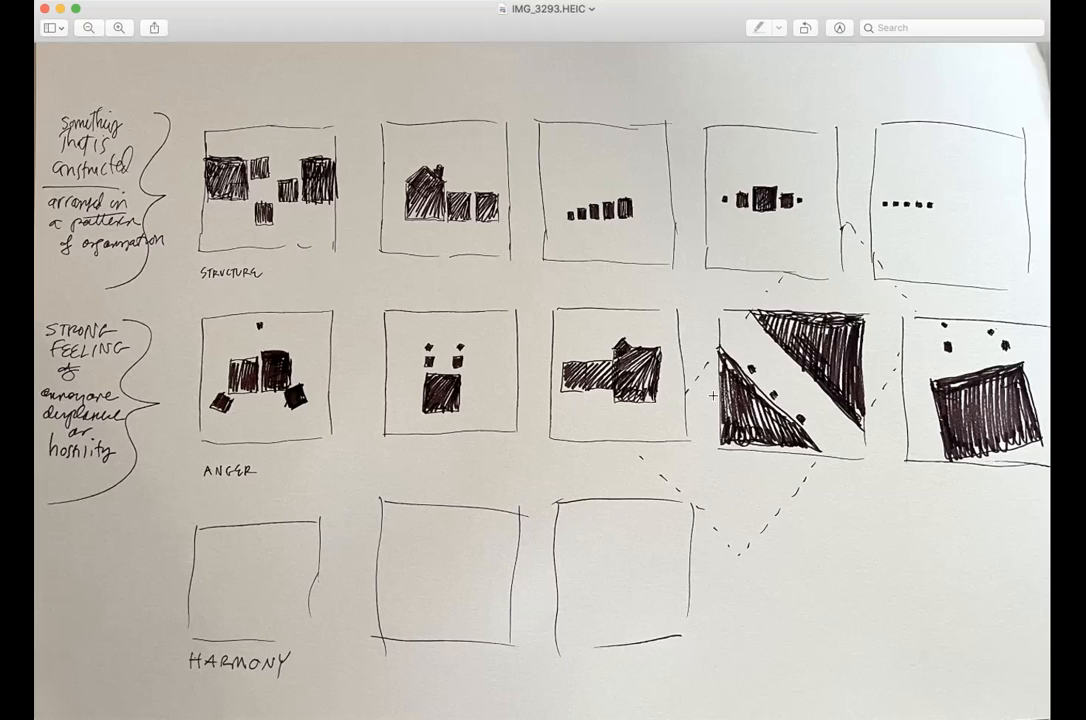
{"action": "mouse_move", "coordinate": [892, 114]}
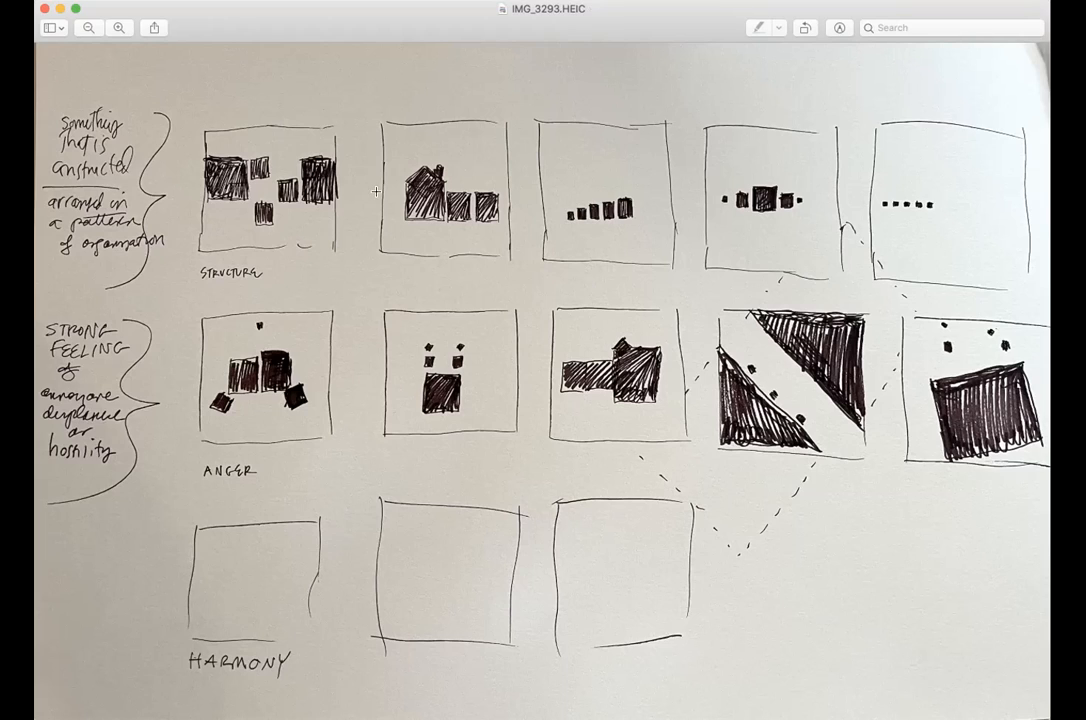
{"action": "mouse_move", "coordinate": [968, 144]}
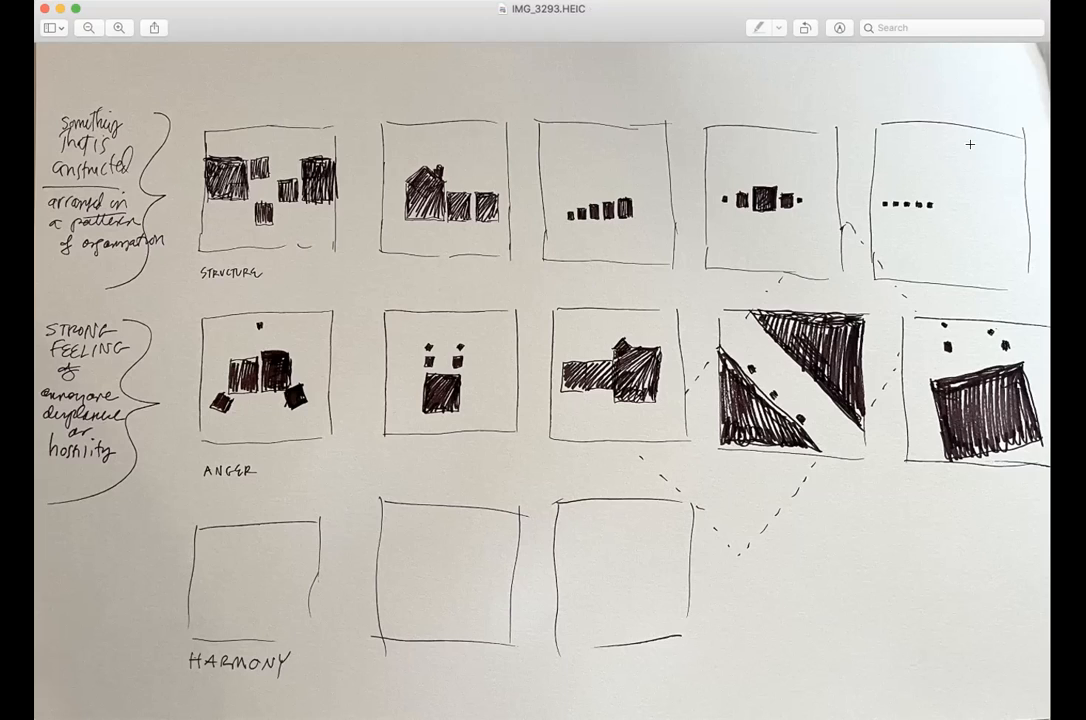
{"action": "mouse_move", "coordinate": [940, 92]}
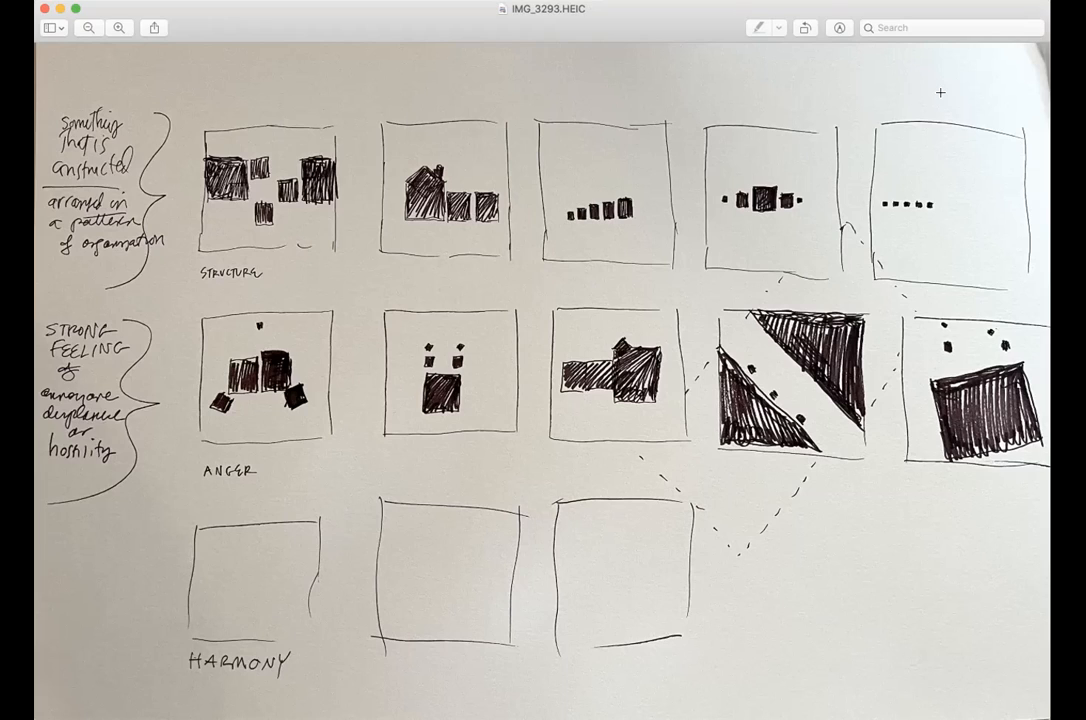